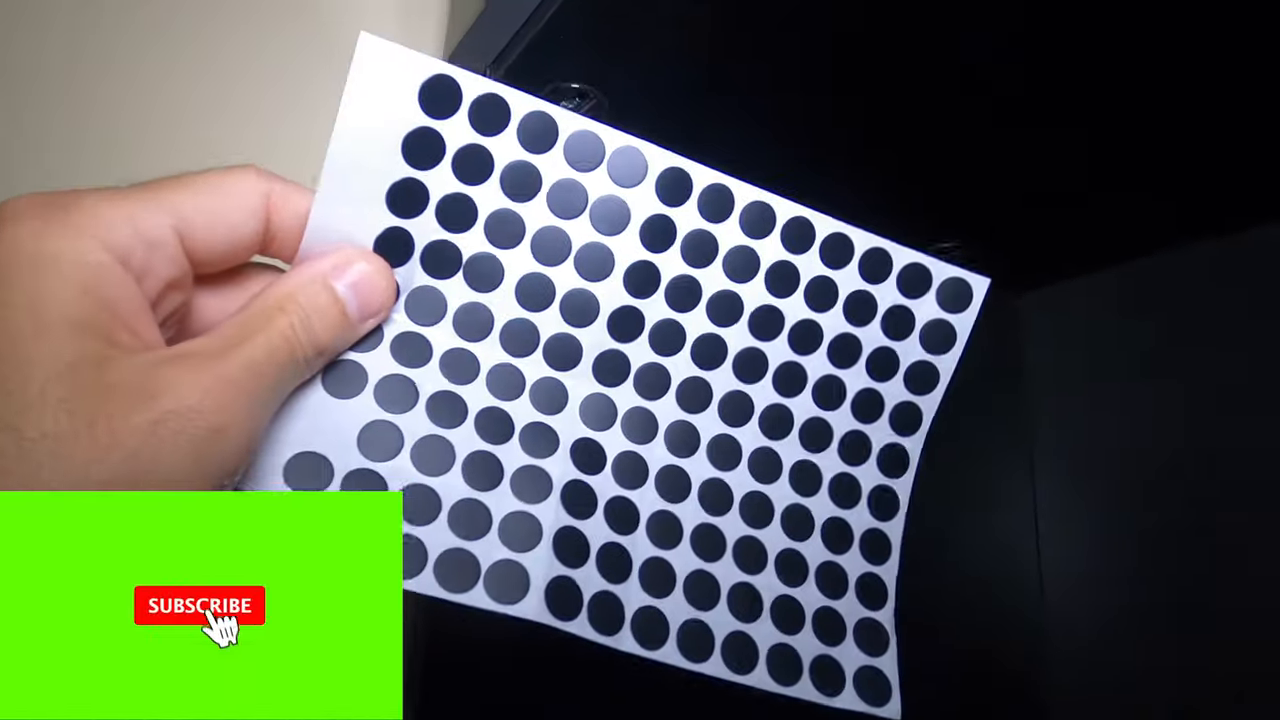
click(196, 606)
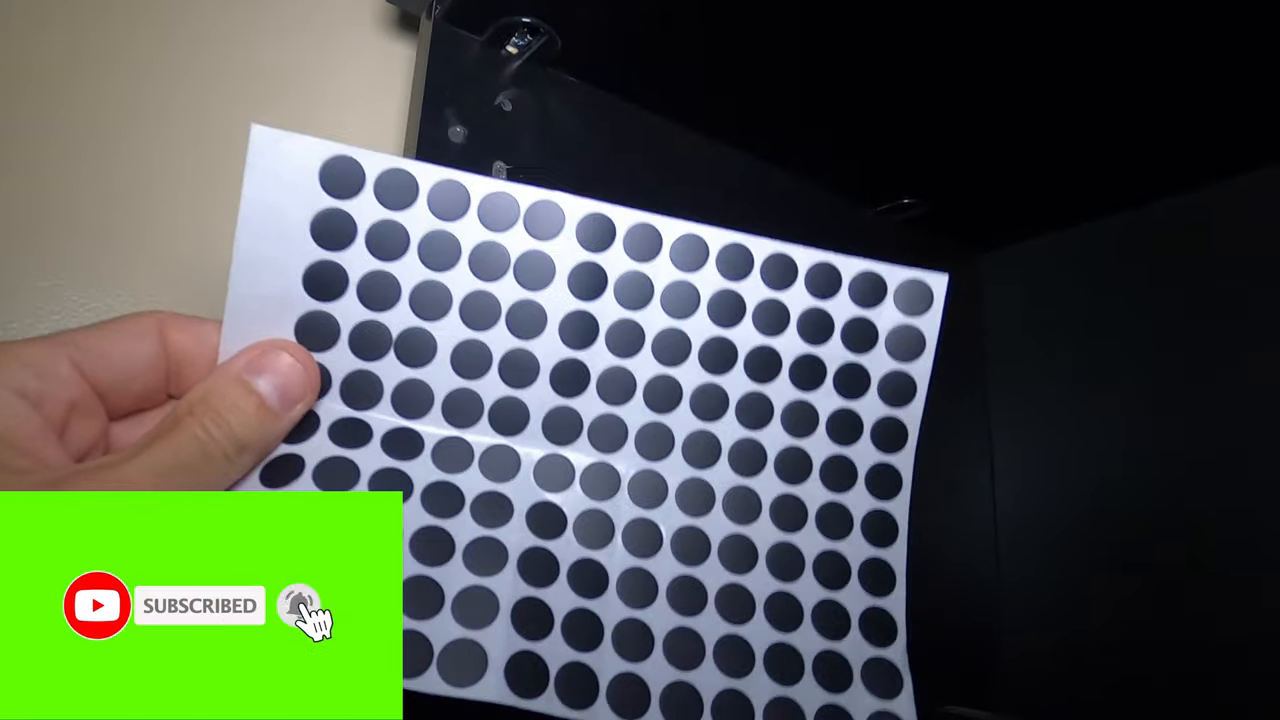